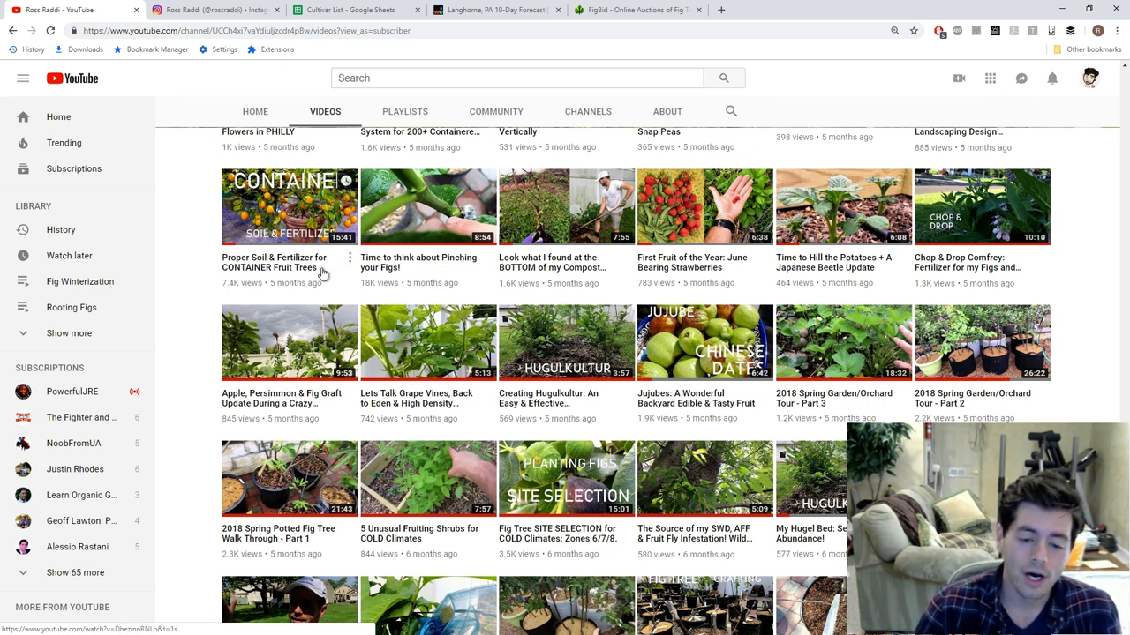
Show the Instagram post of the organic fertilizer bags with its photo and comments
scroll(down, 3)
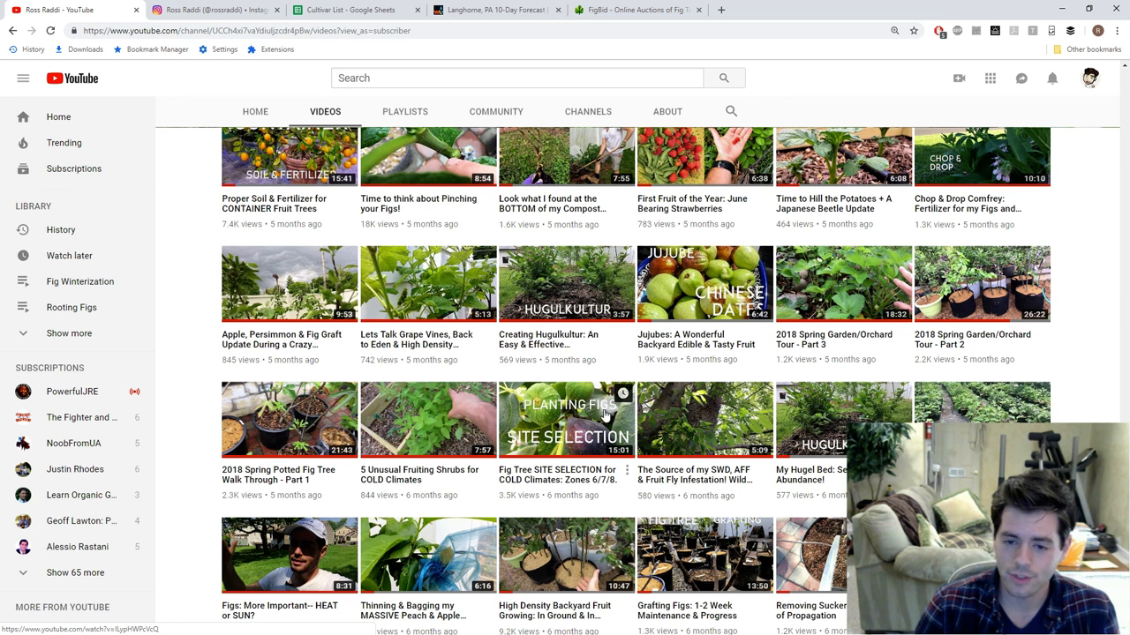
mouse_move(582, 307)
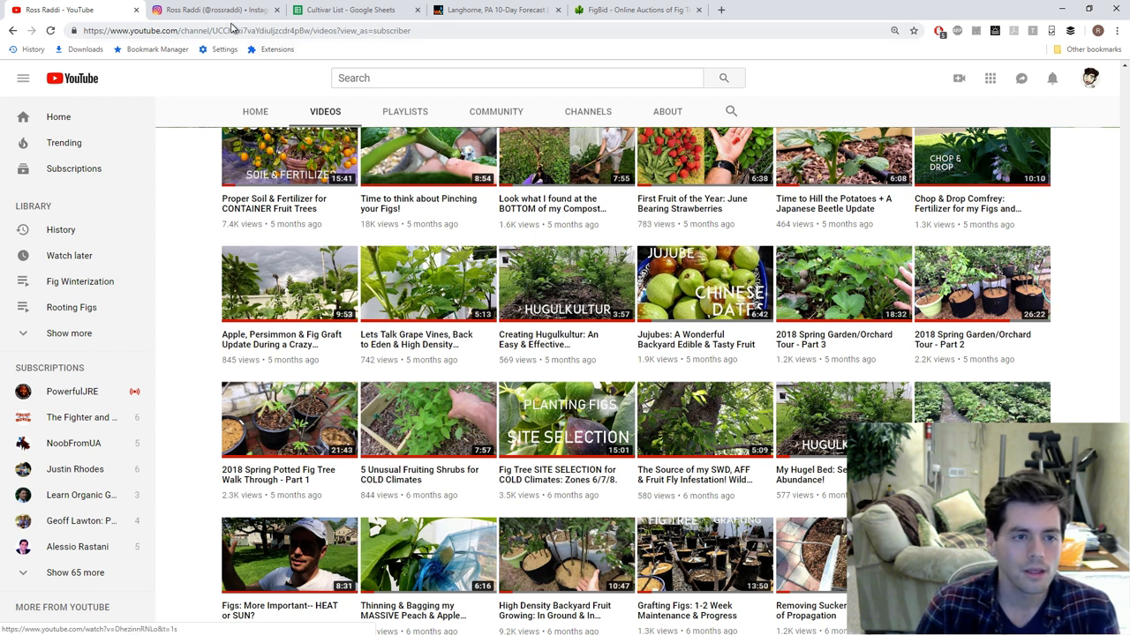
click(212, 10)
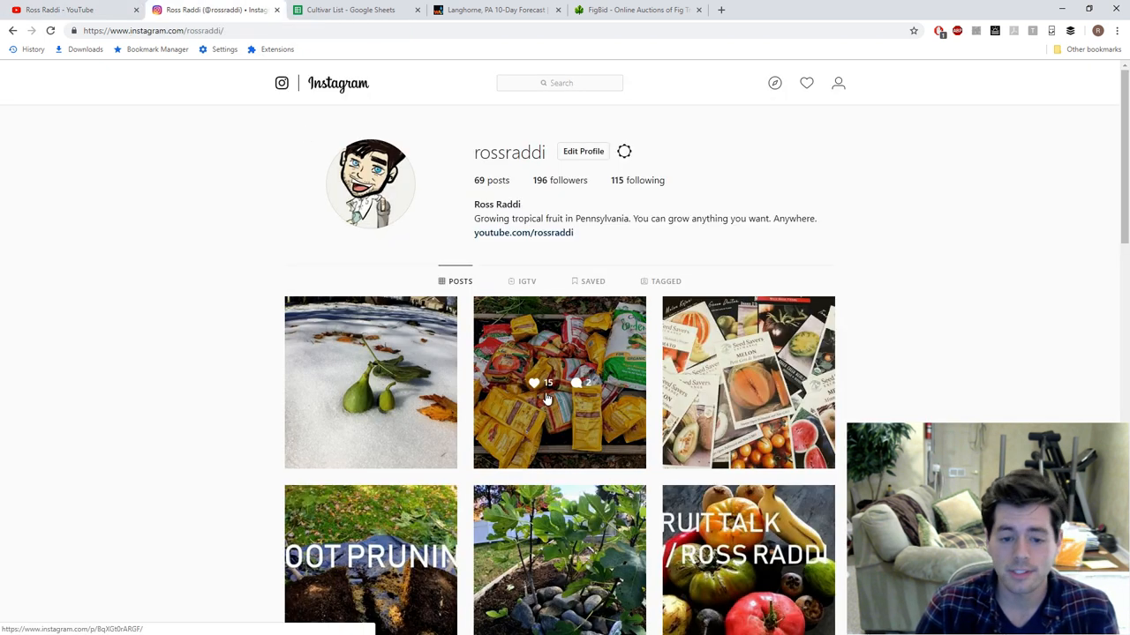
mouse_move(551, 397)
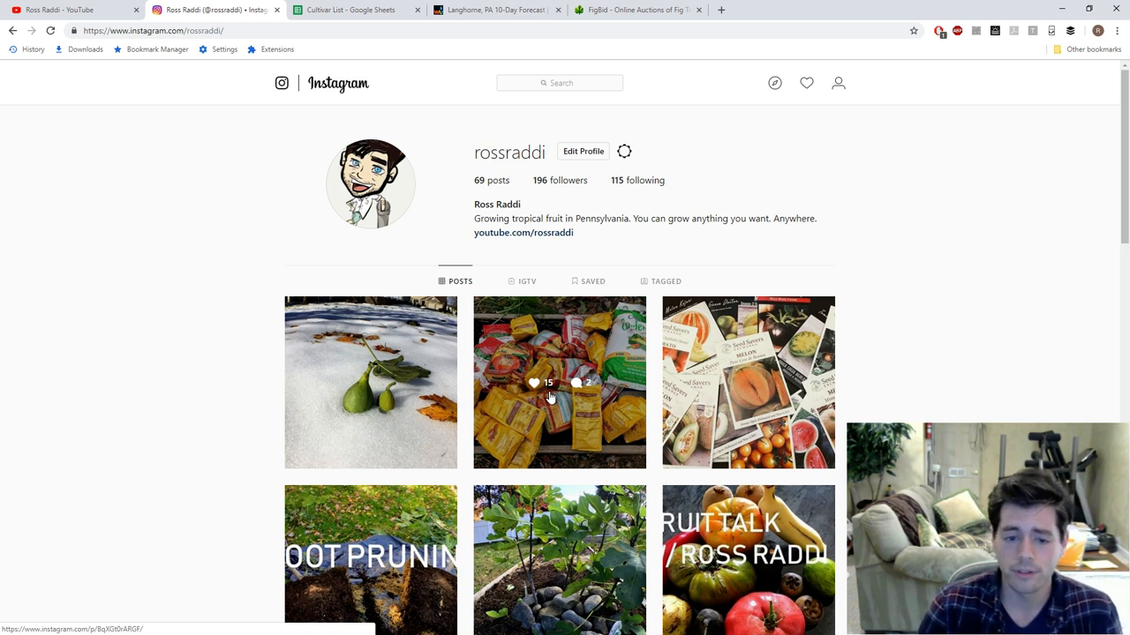
click(560, 381)
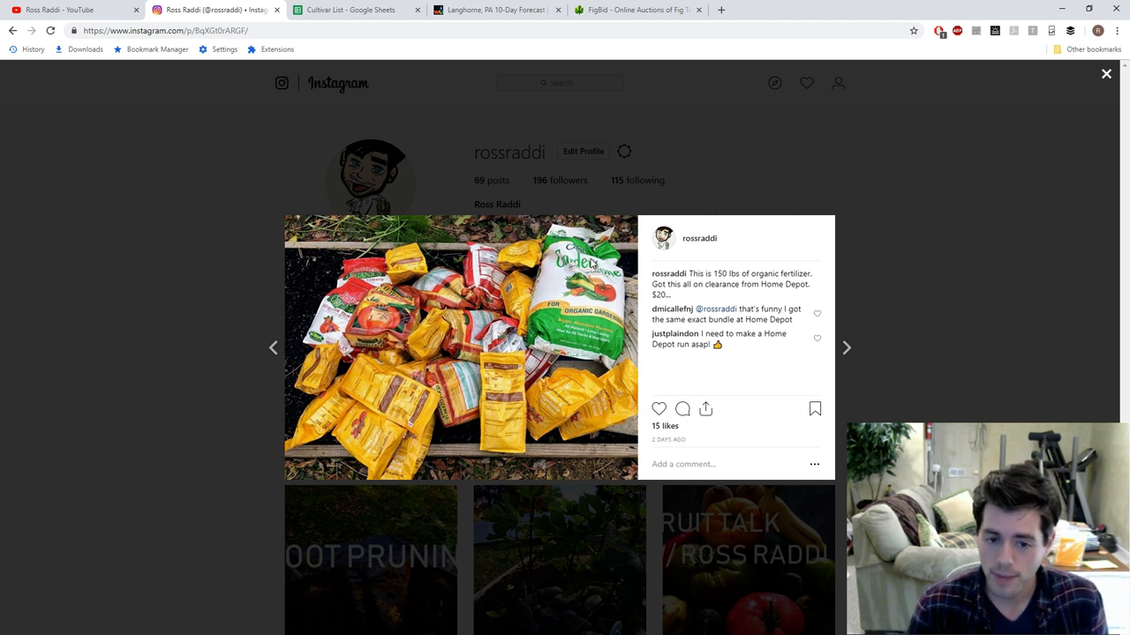
mouse_move(590, 267)
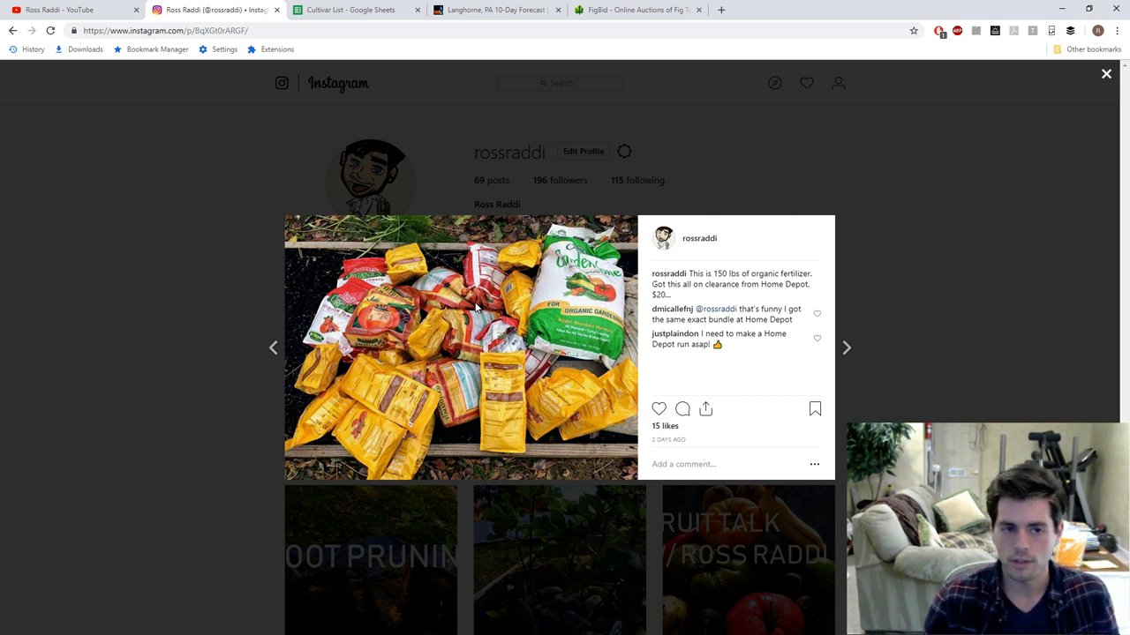
mouse_move(250, 246)
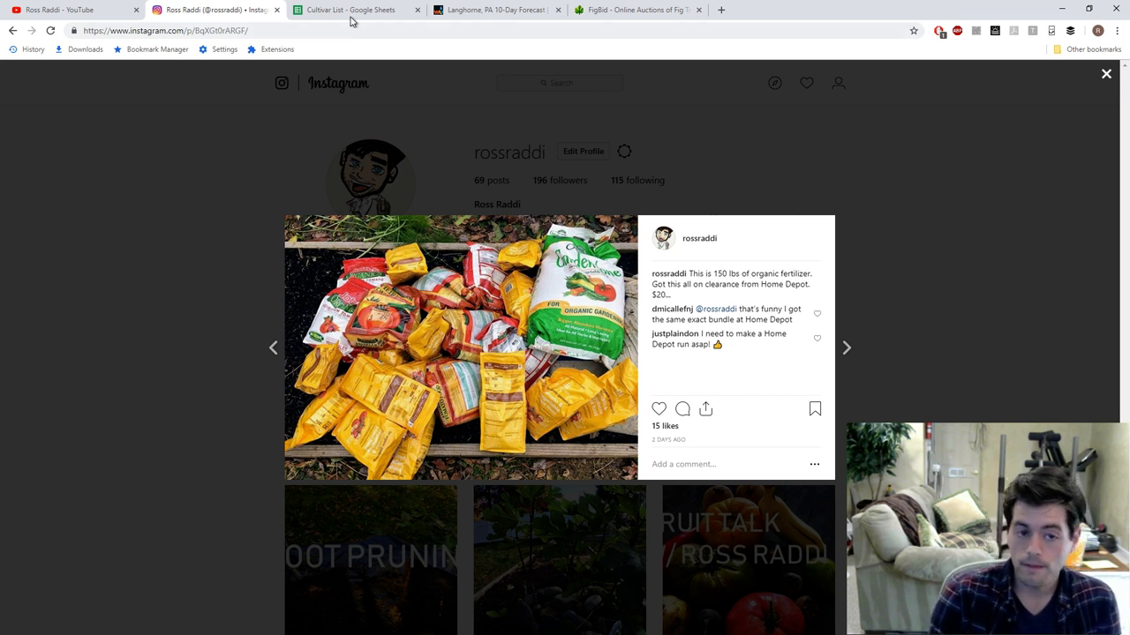
mouse_move(498, 11)
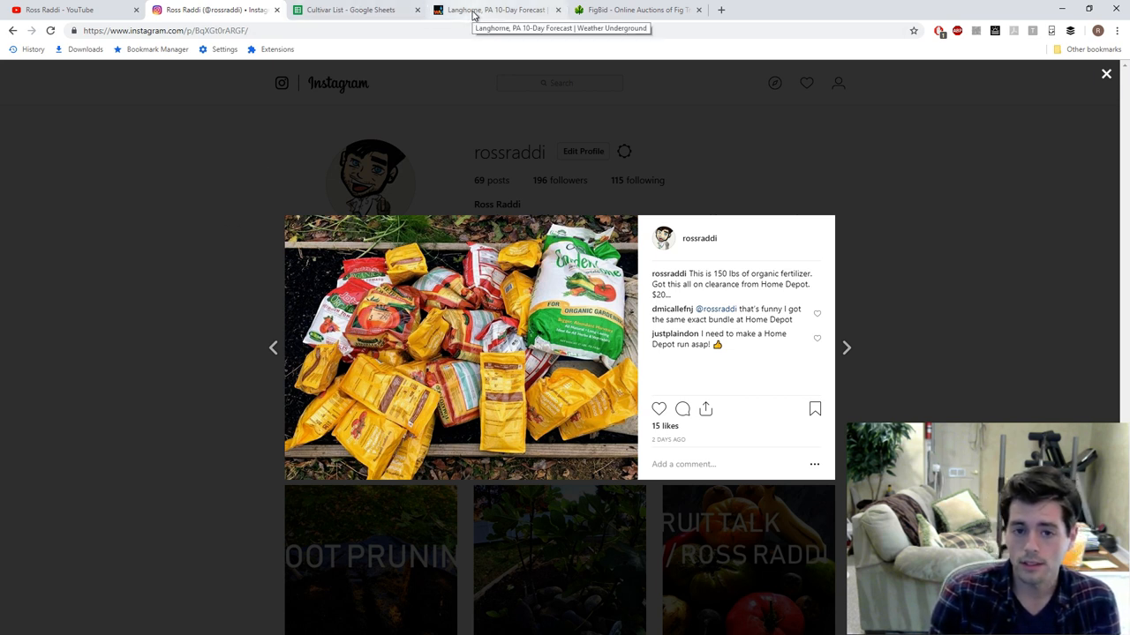
Show the Weather Underground 10-day forecast tab for Langhorne, PA
click(494, 10)
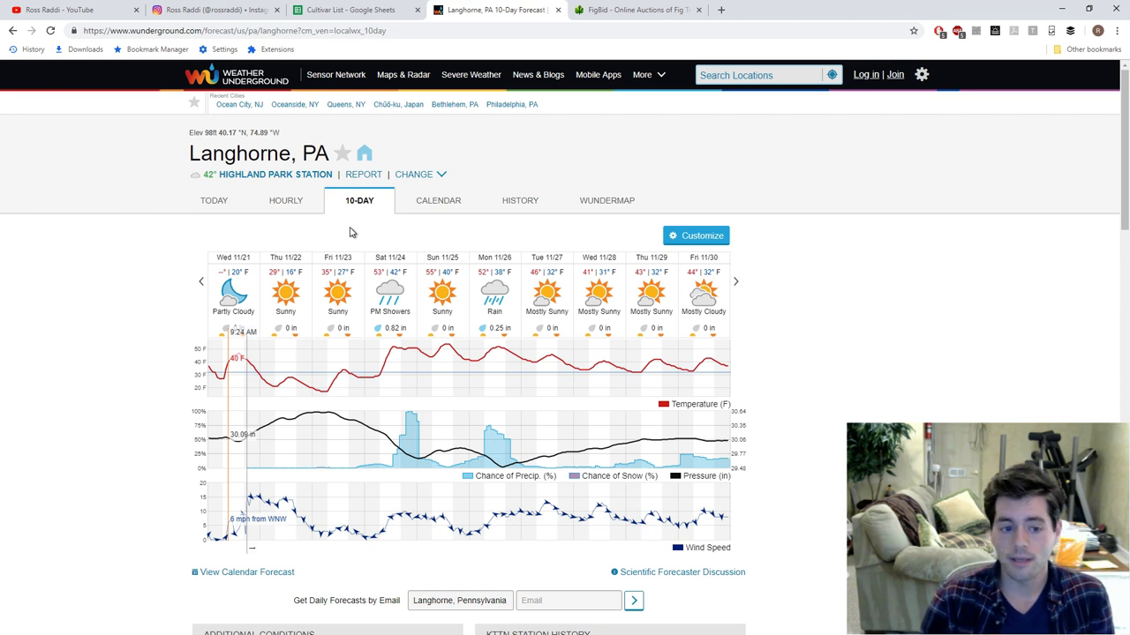
mouse_move(286, 293)
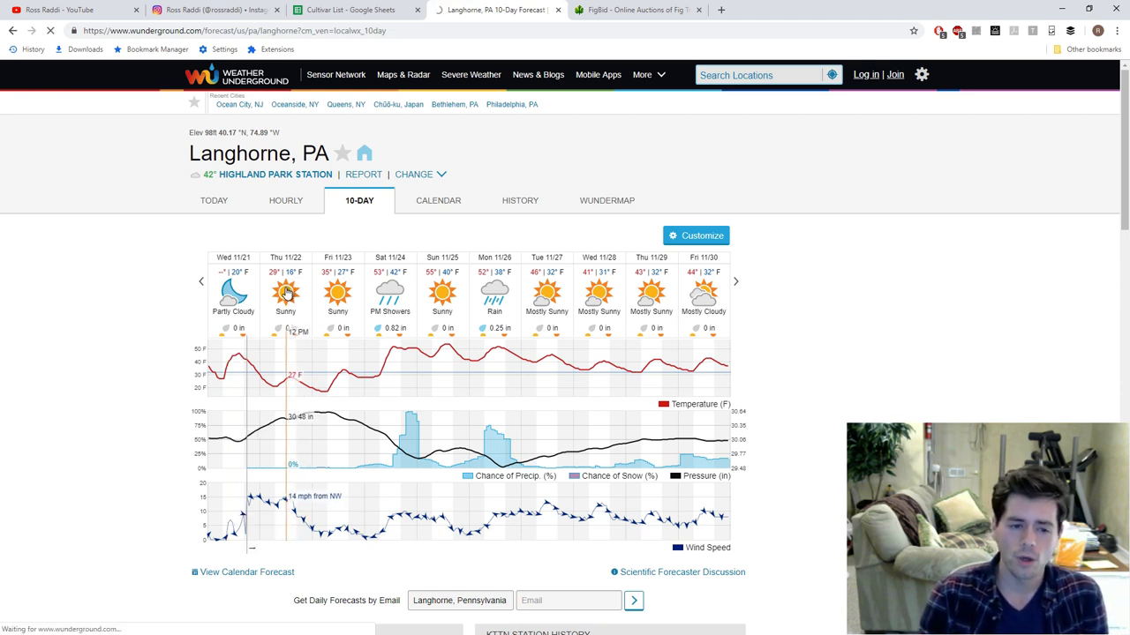
click(286, 201)
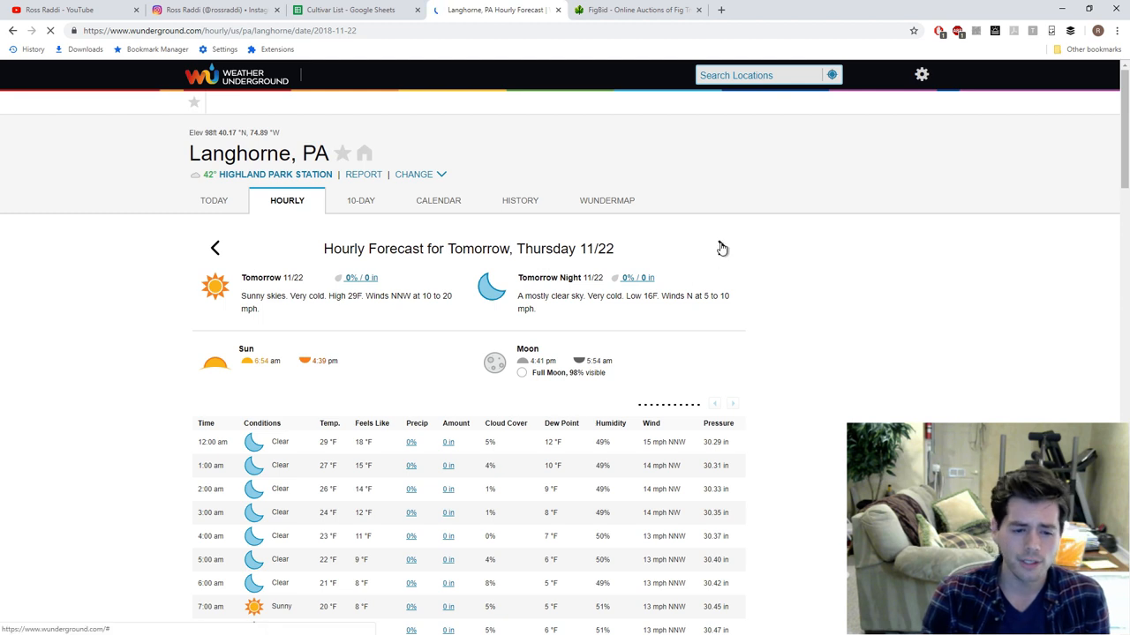
click(722, 247)
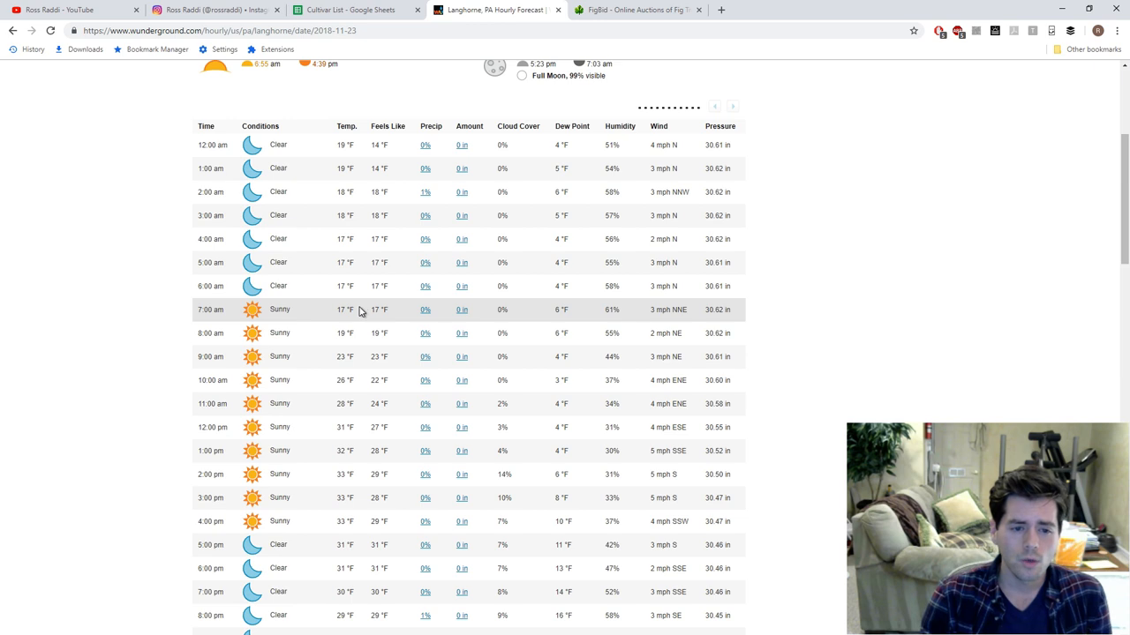
drag(344, 240, 362, 311)
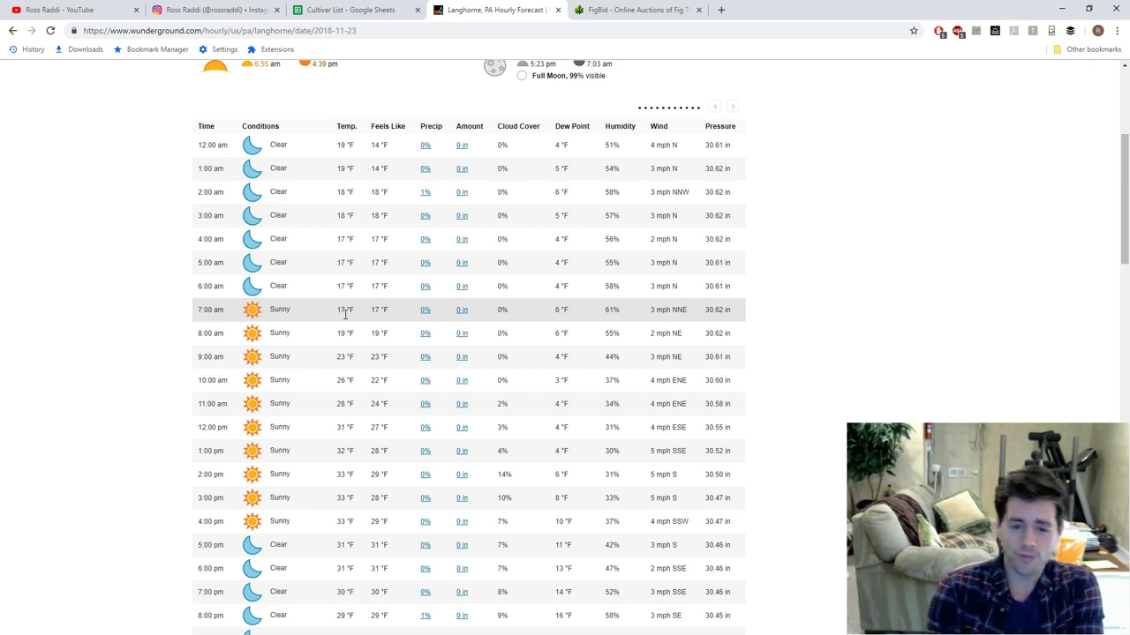
mouse_move(361, 311)
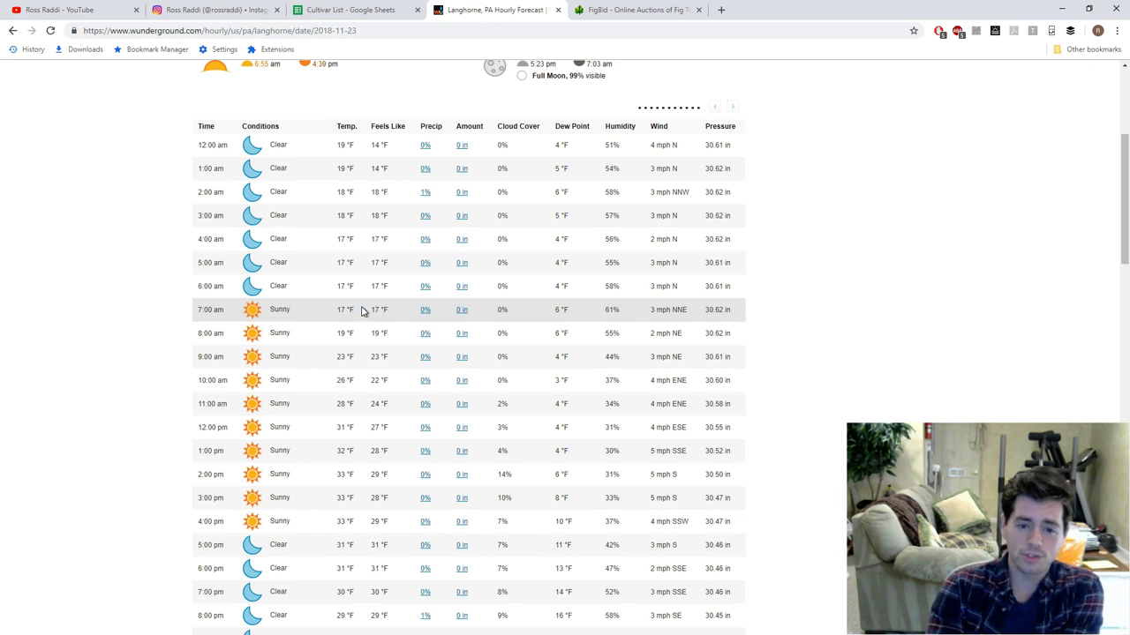
mouse_move(483, 332)
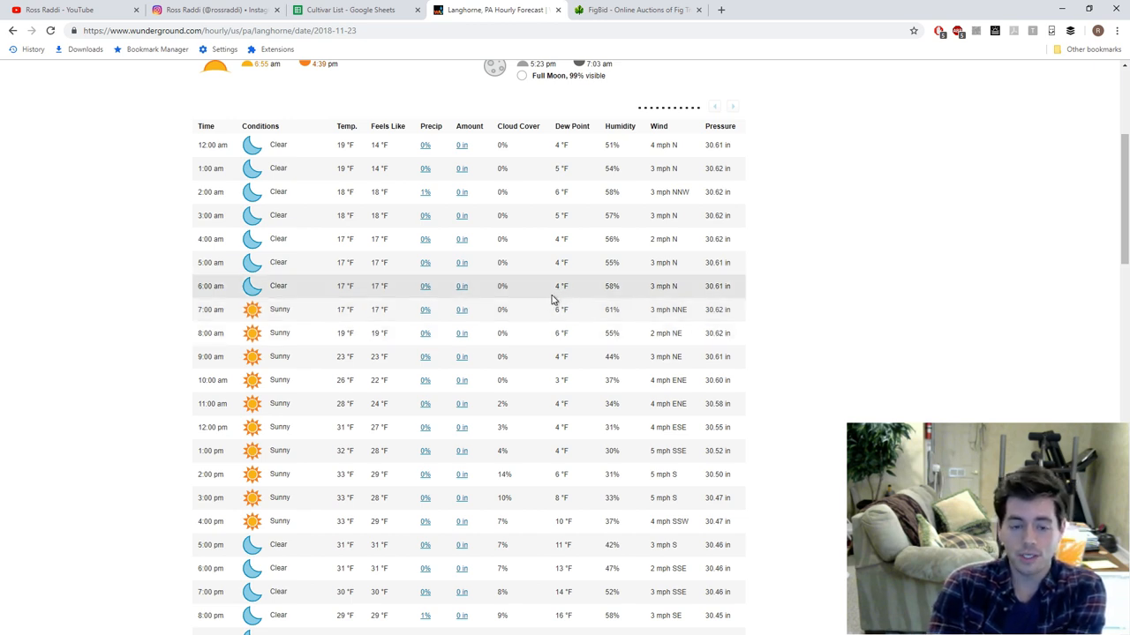
double_click(664, 286)
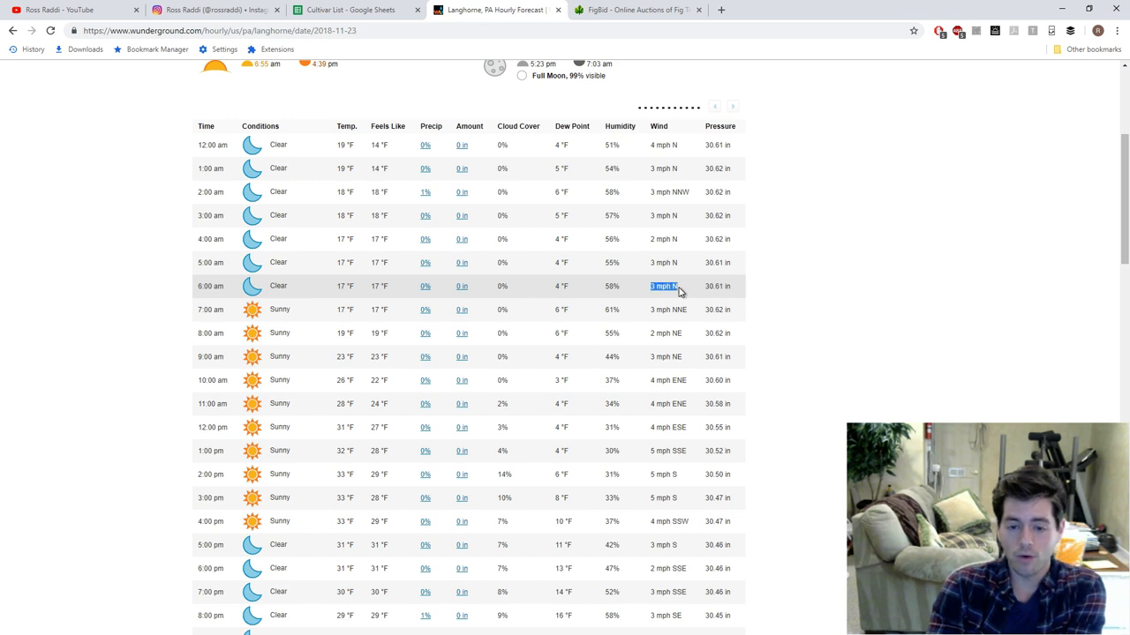
mouse_move(511, 289)
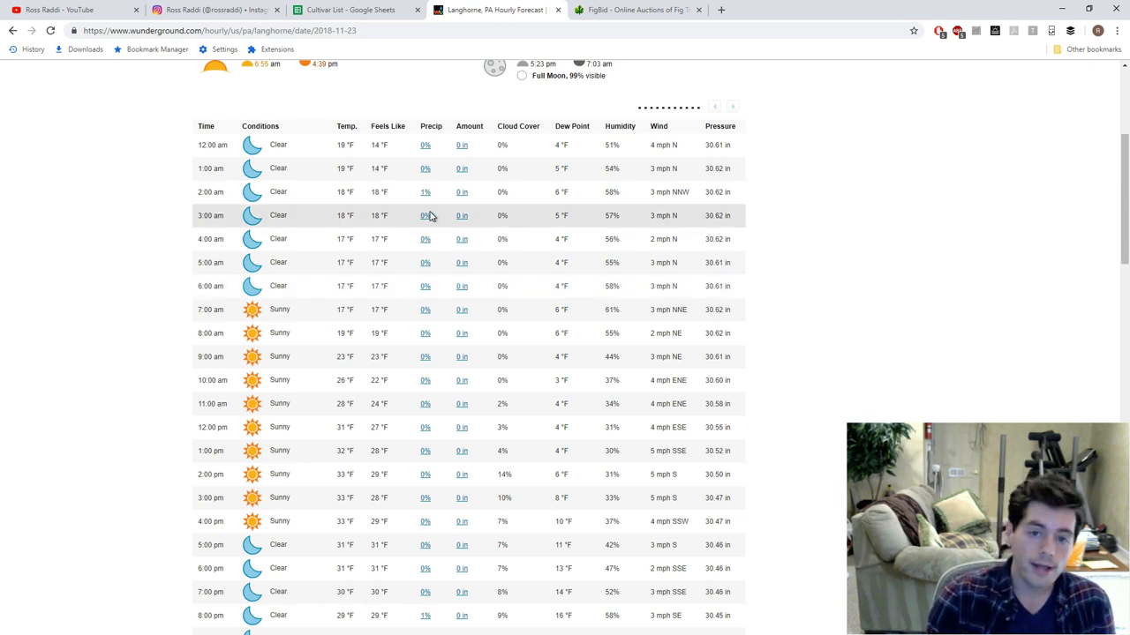
Show the FigBid tab with the SMITH cuttings auction at $31.00, about 4 days left
click(636, 11)
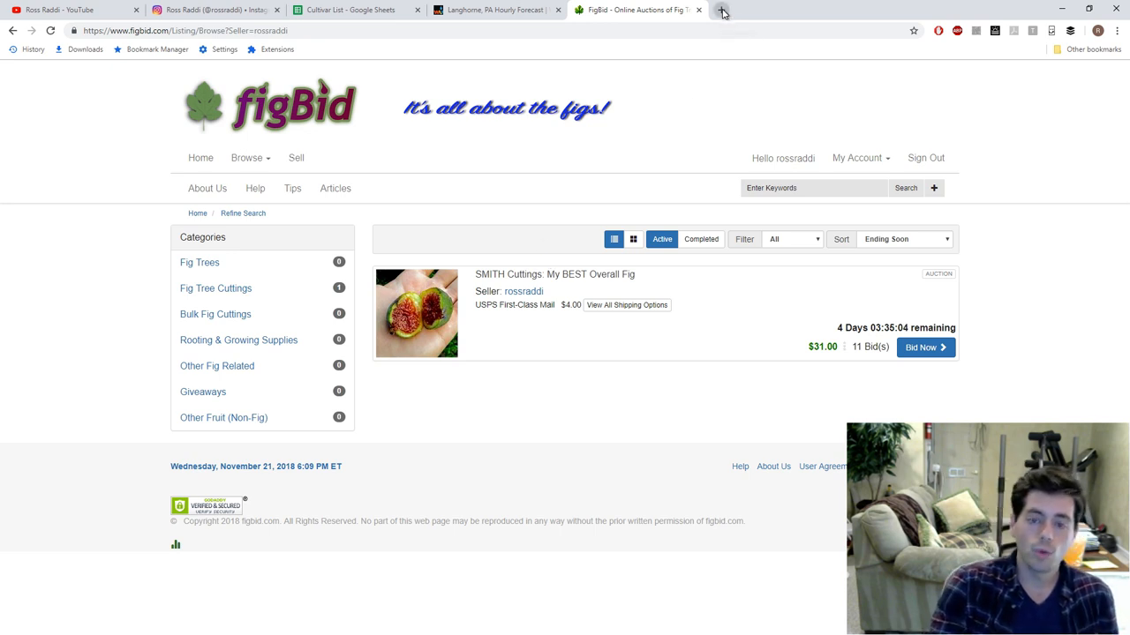
Show the Patreon Orchard & Garden Videos page down to its $4.99 tier and empty posts
click(722, 10)
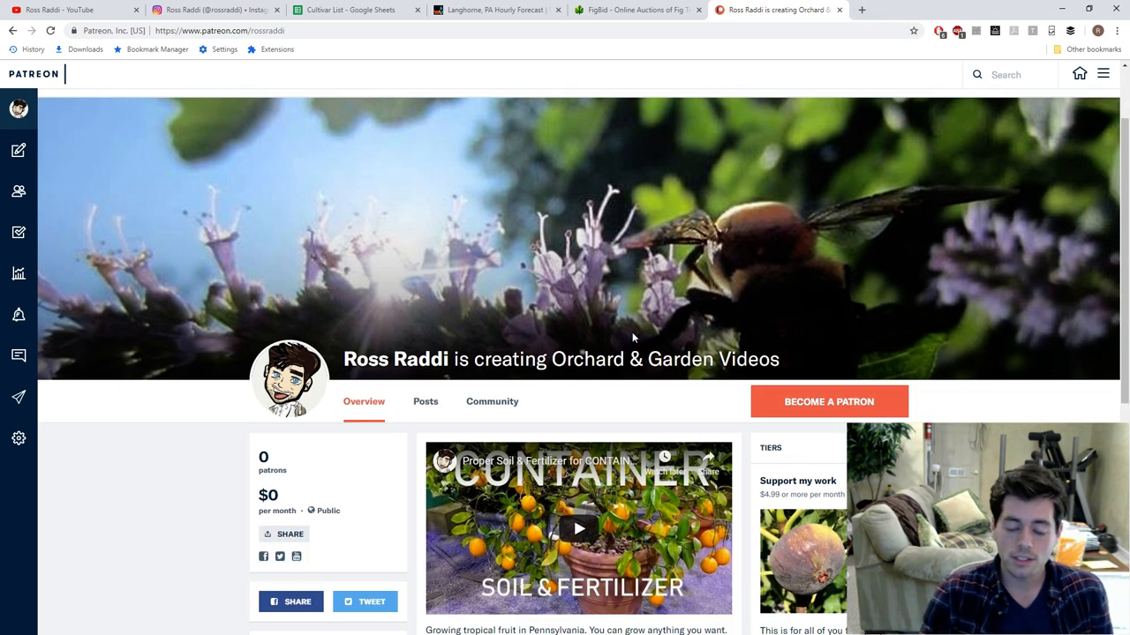
scroll(down, 3)
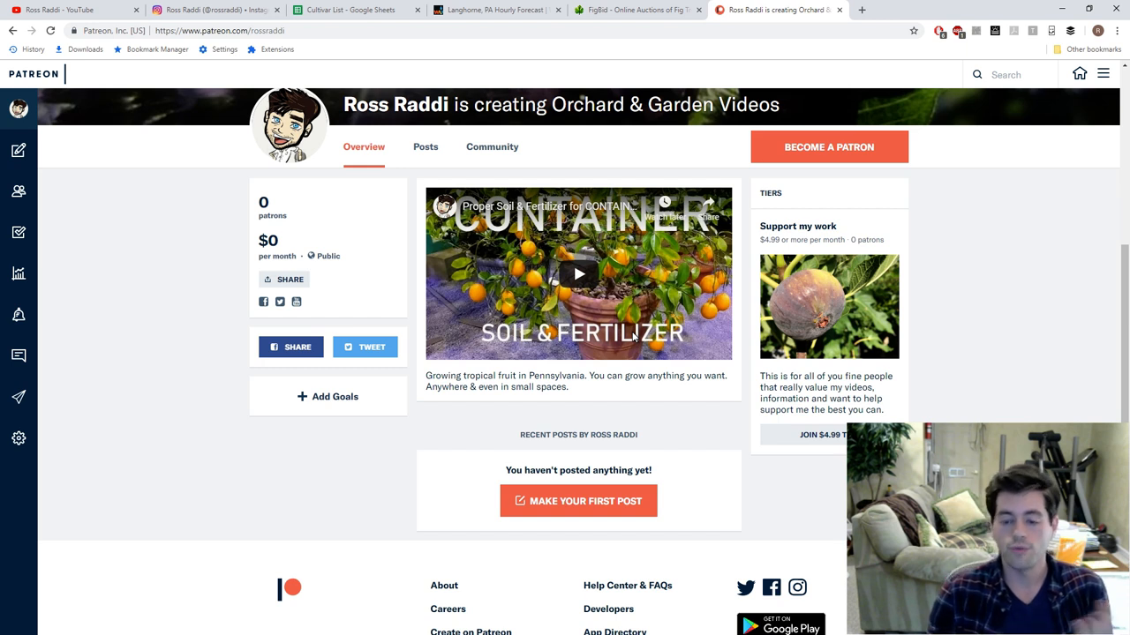
mouse_move(788, 205)
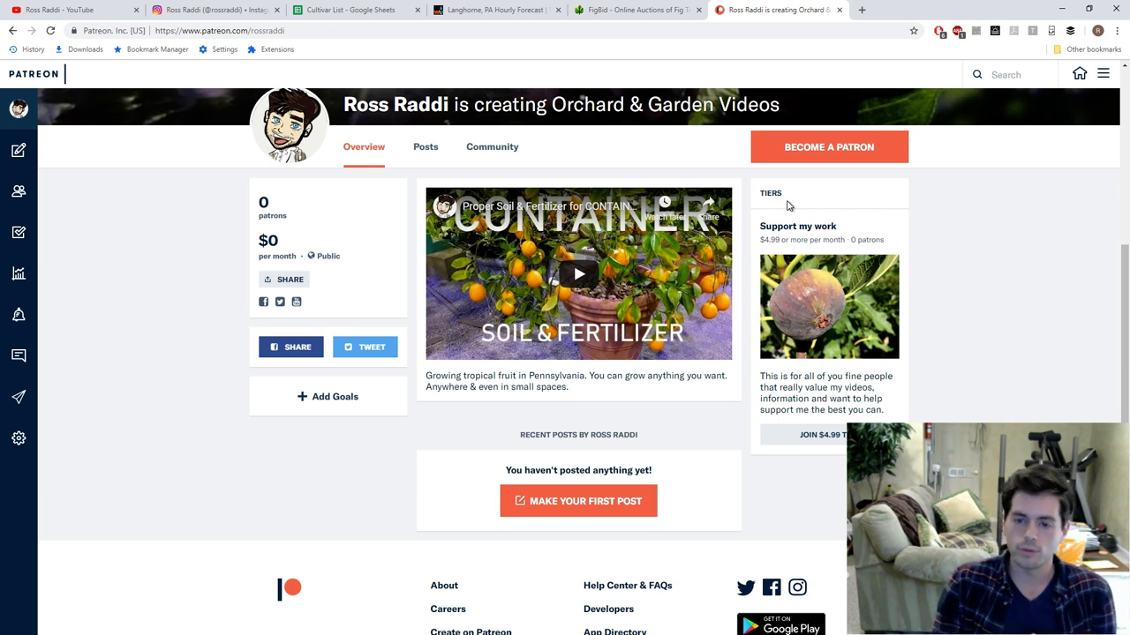
mouse_move(784, 236)
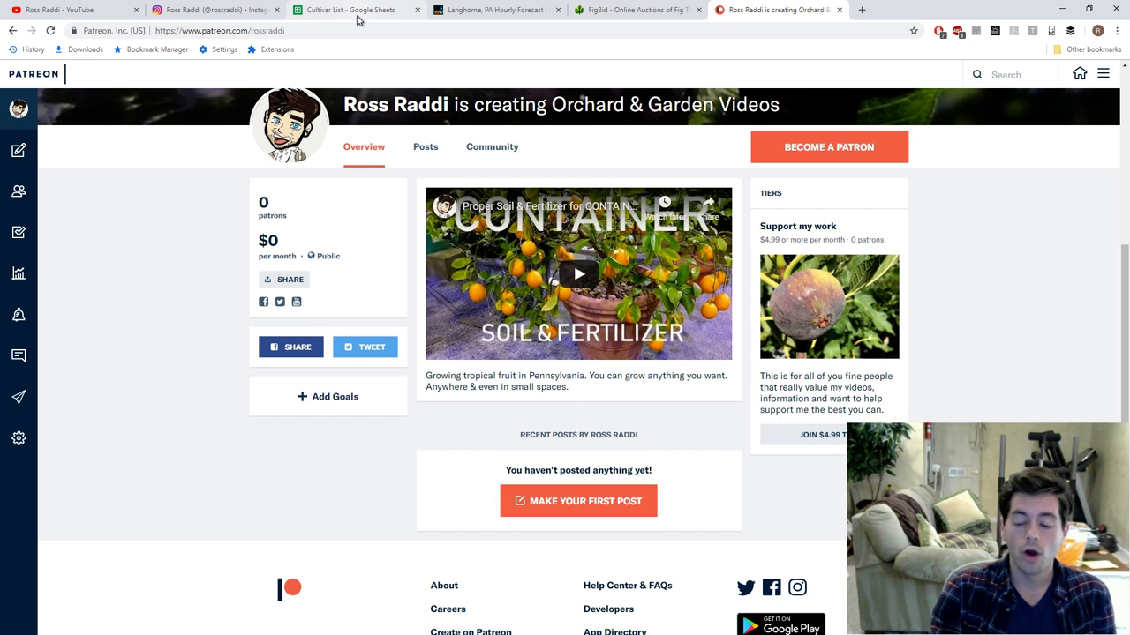
Show the Garden Plans sheet and highlight melon, Joe's Paste and nearby squares in the warm-crops grid
click(350, 10)
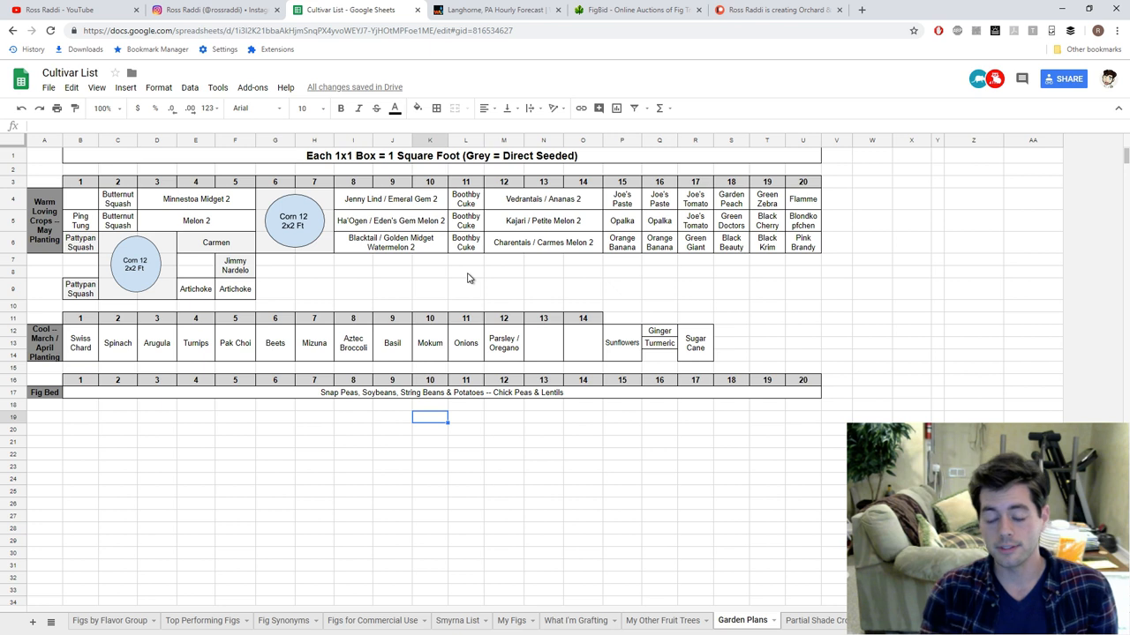
mouse_move(455, 291)
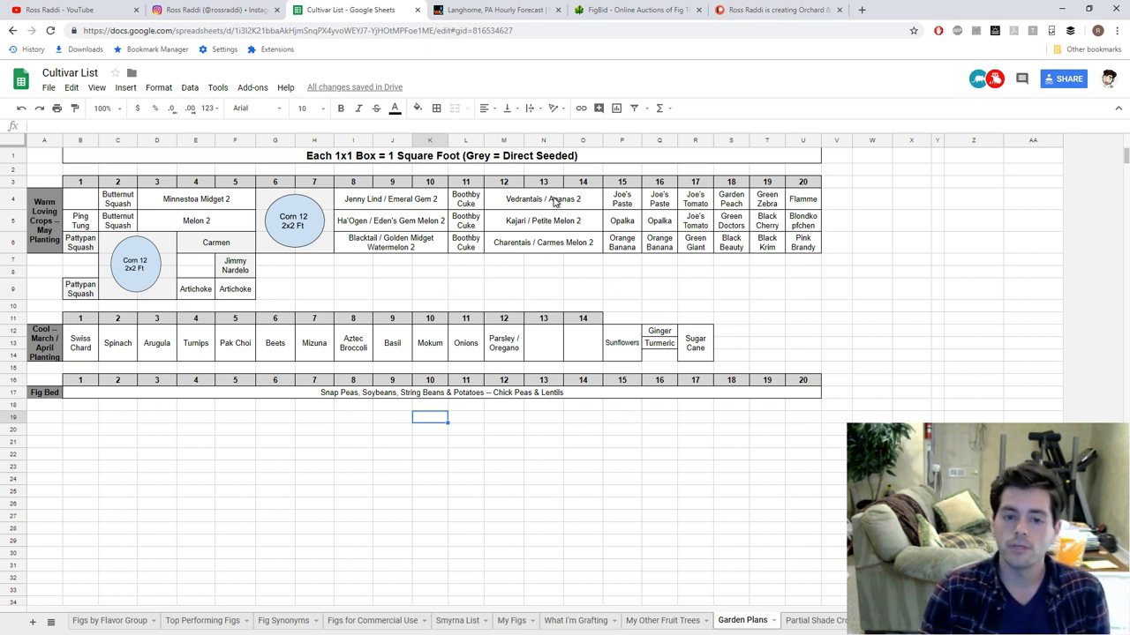
click(544, 243)
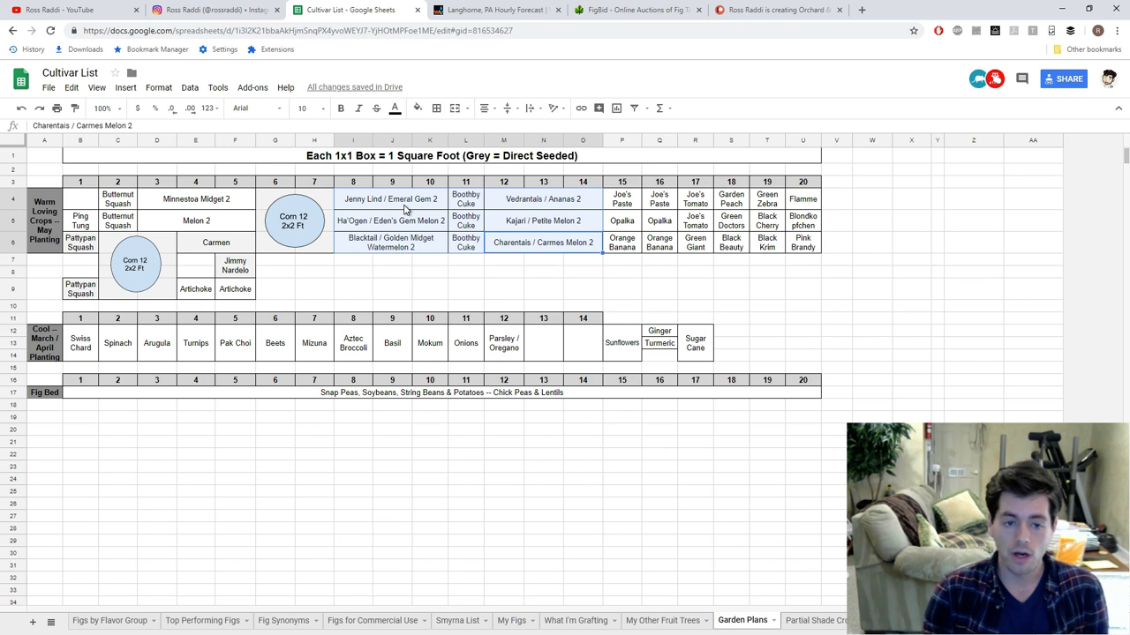
mouse_move(92, 208)
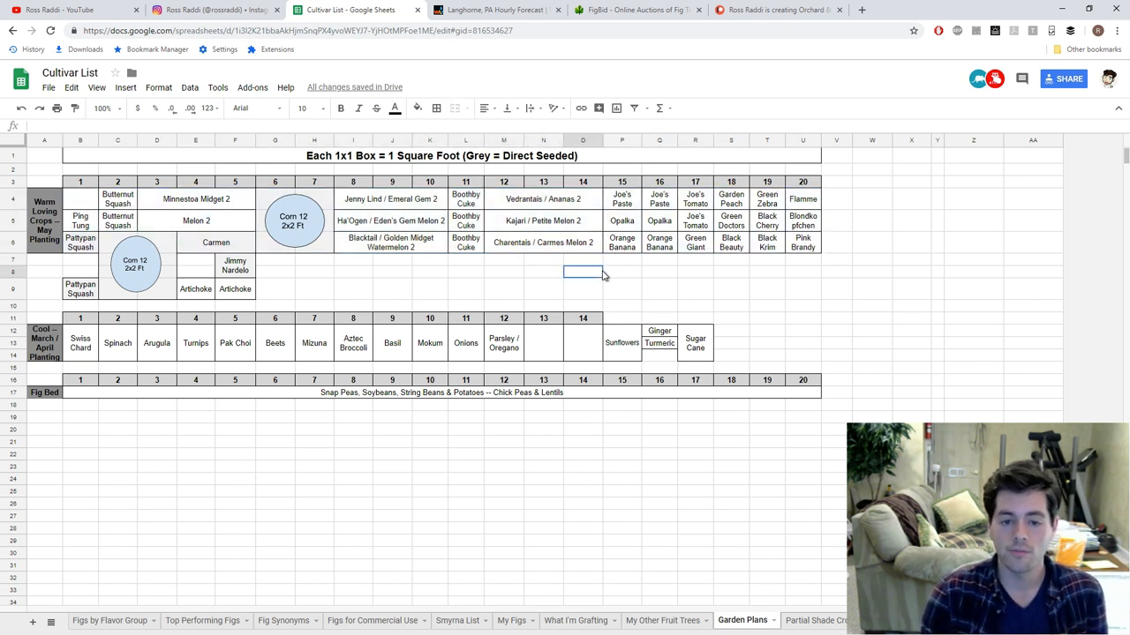
click(622, 197)
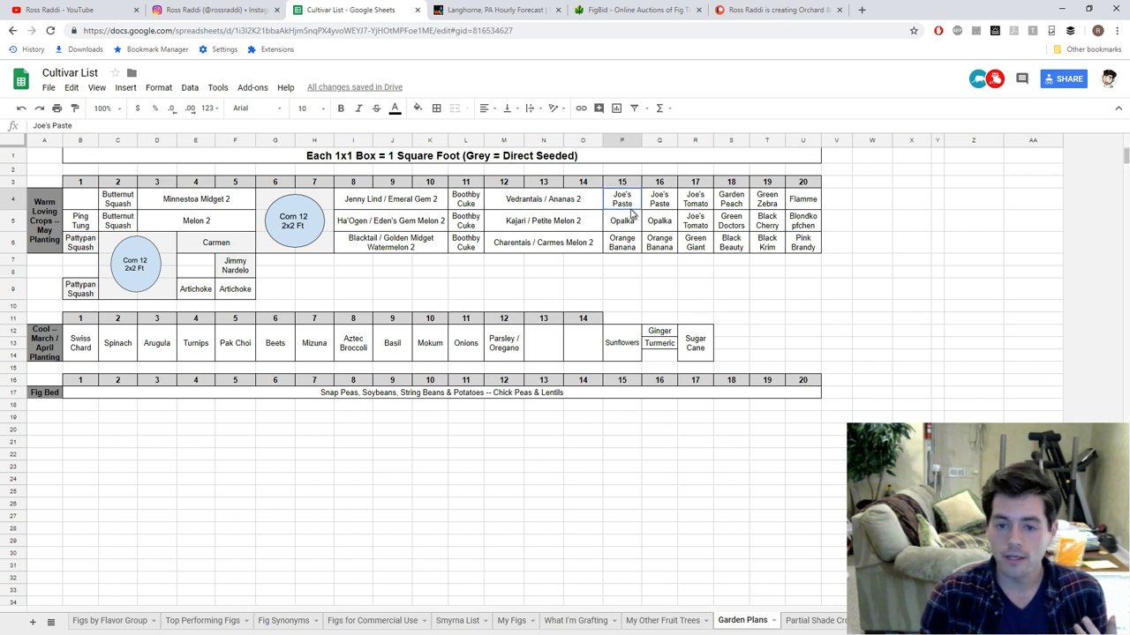
click(503, 290)
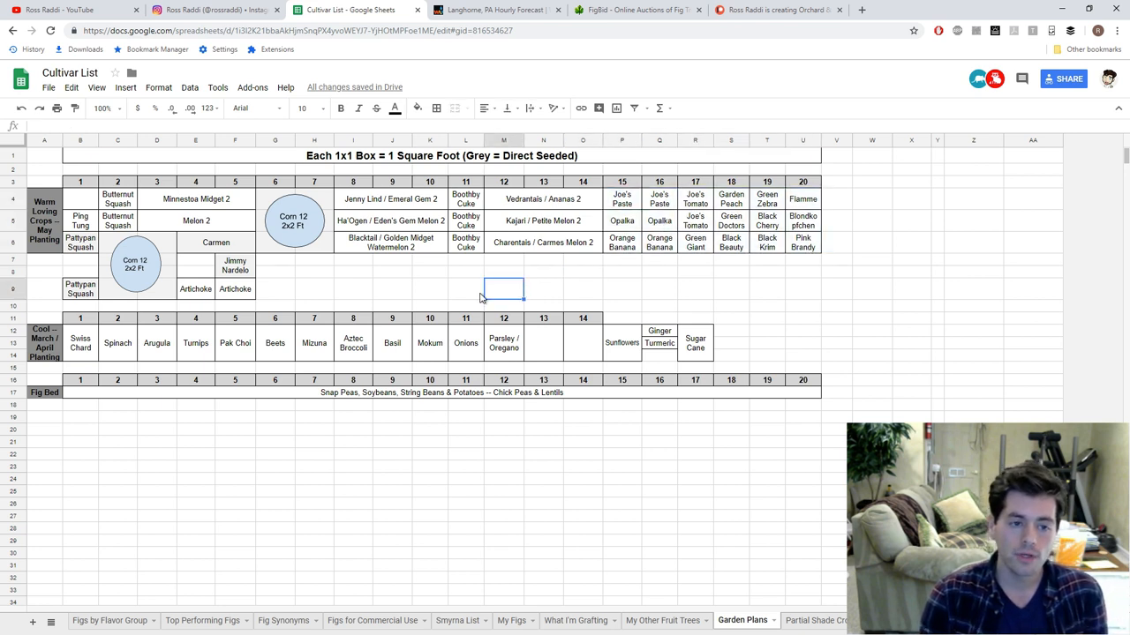
click(216, 242)
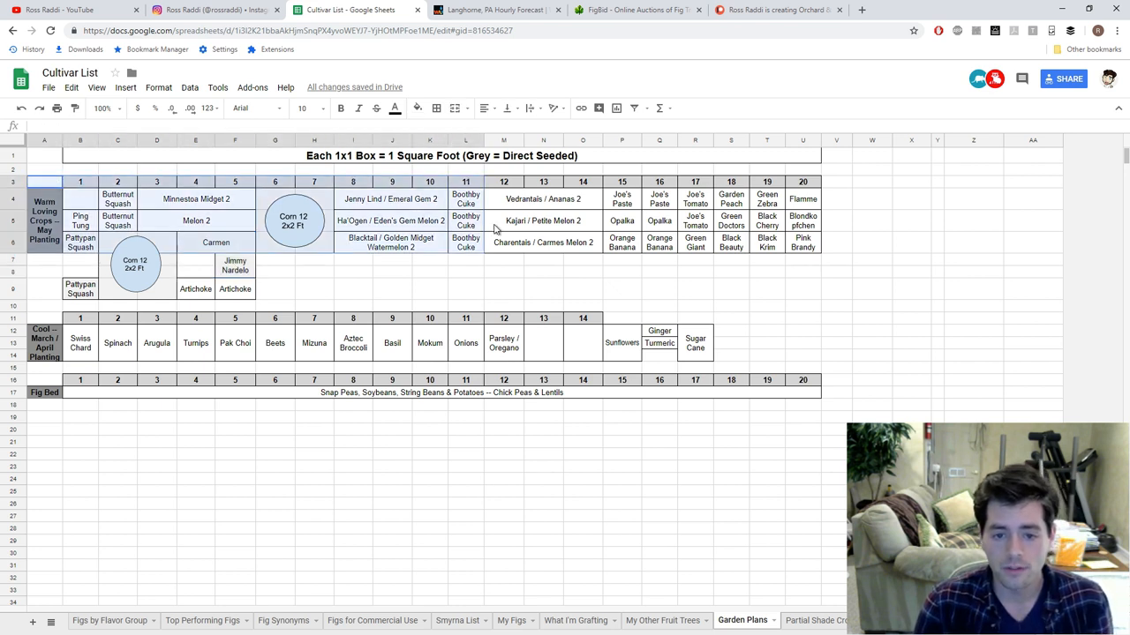
click(544, 290)
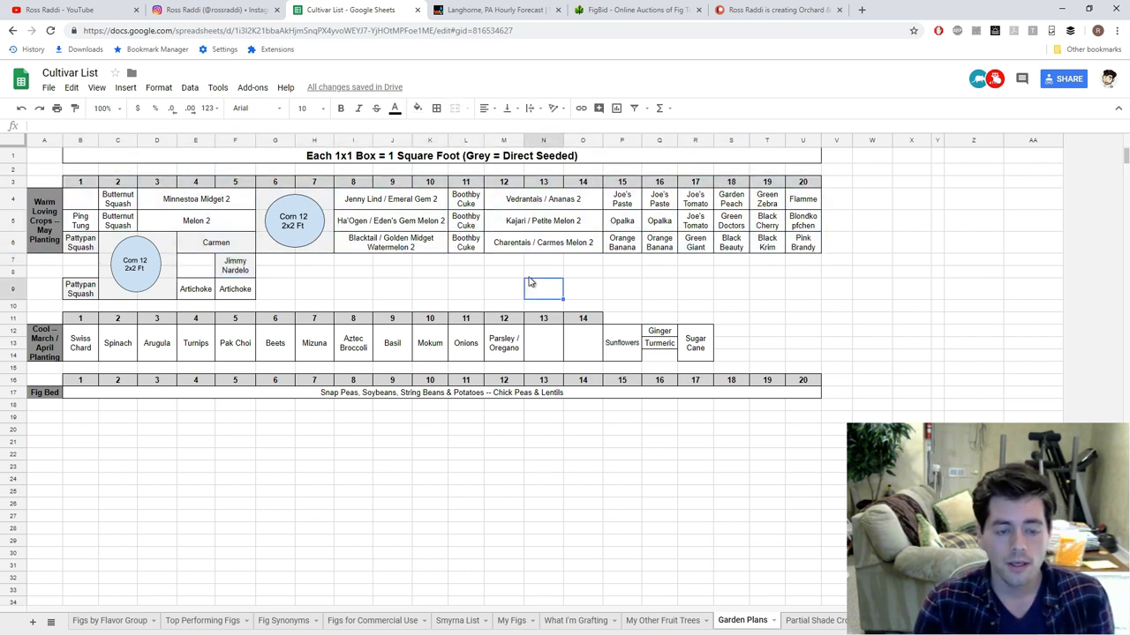
mouse_move(510, 284)
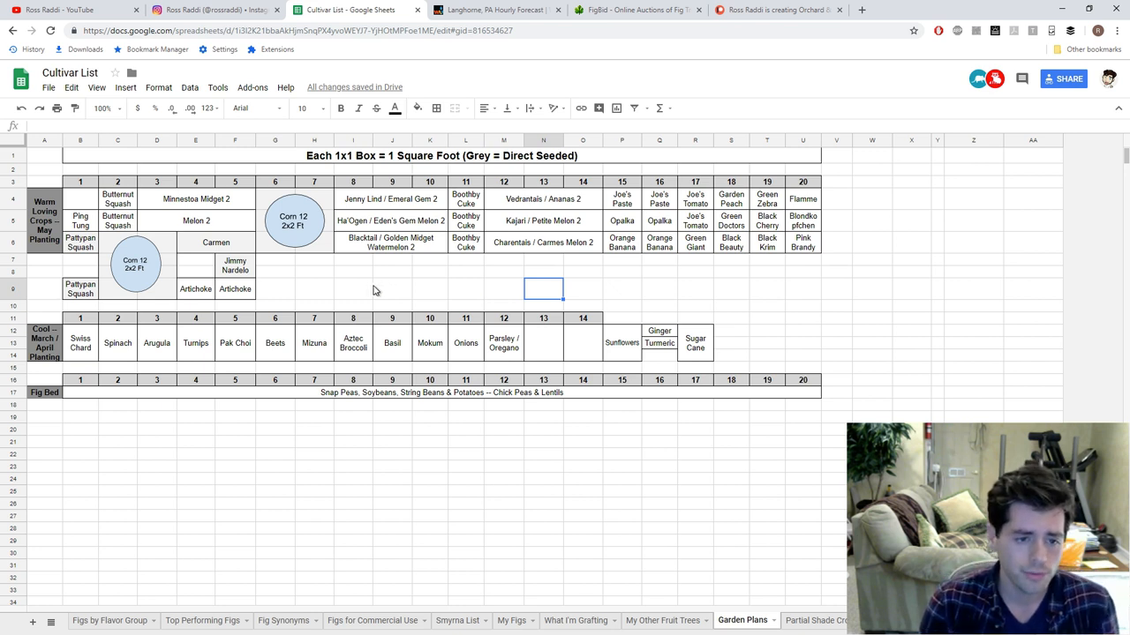
click(392, 289)
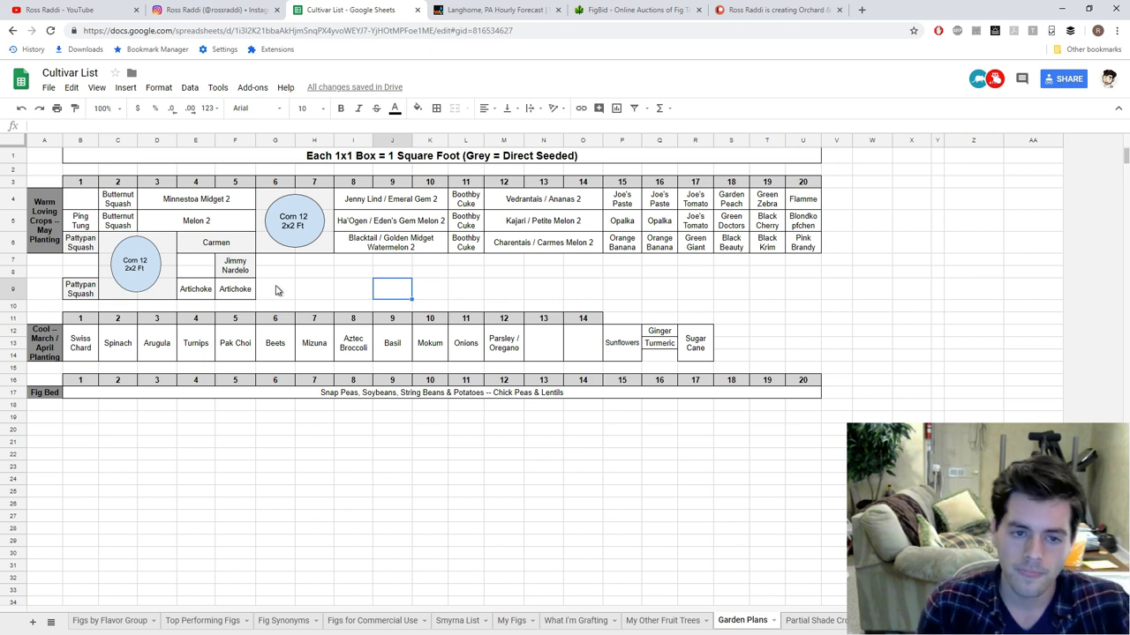
mouse_move(89, 201)
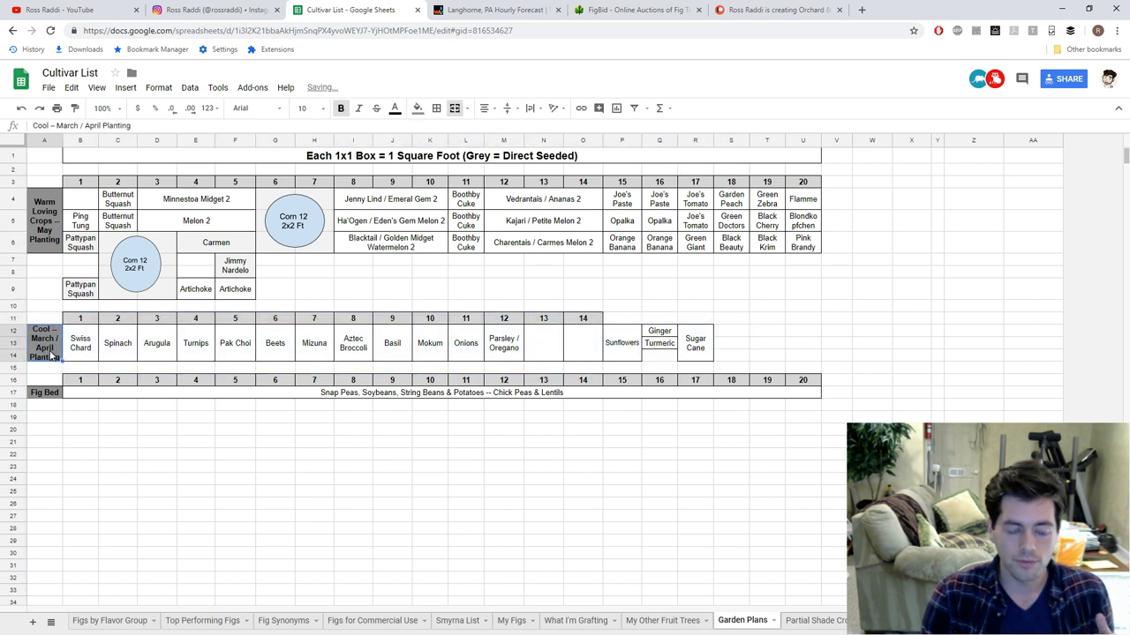
click(44, 391)
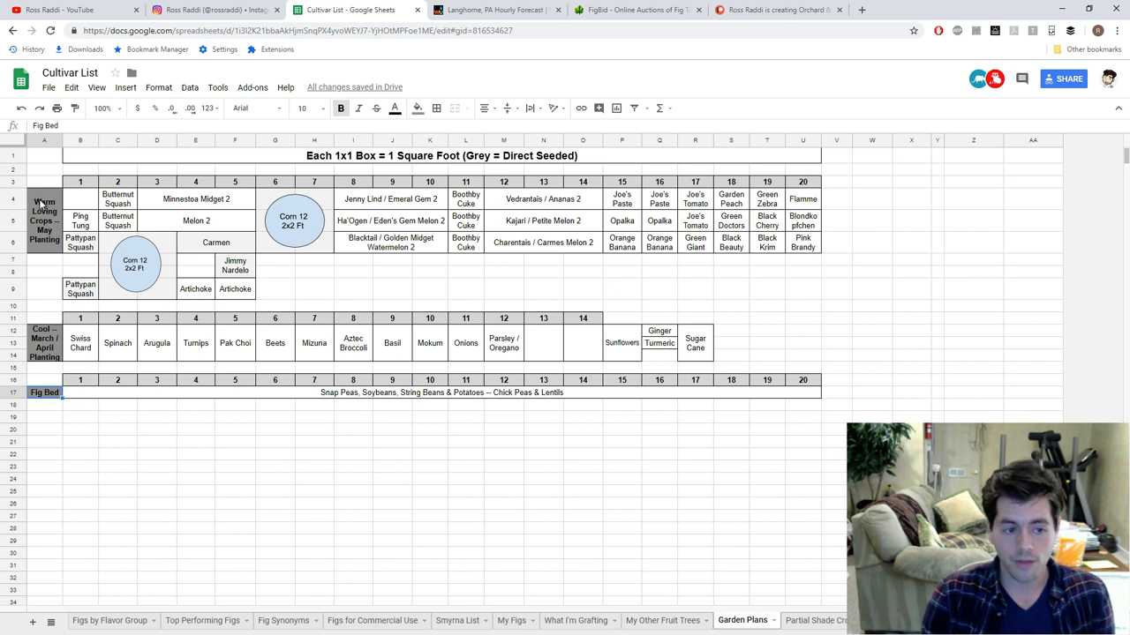
click(44, 392)
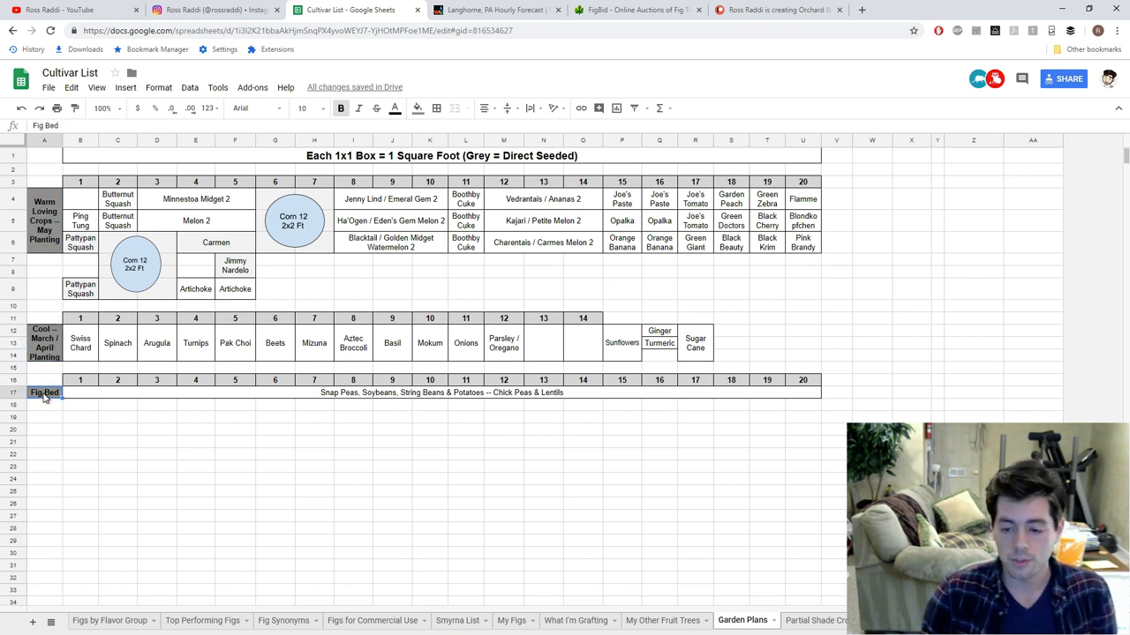
mouse_move(120, 279)
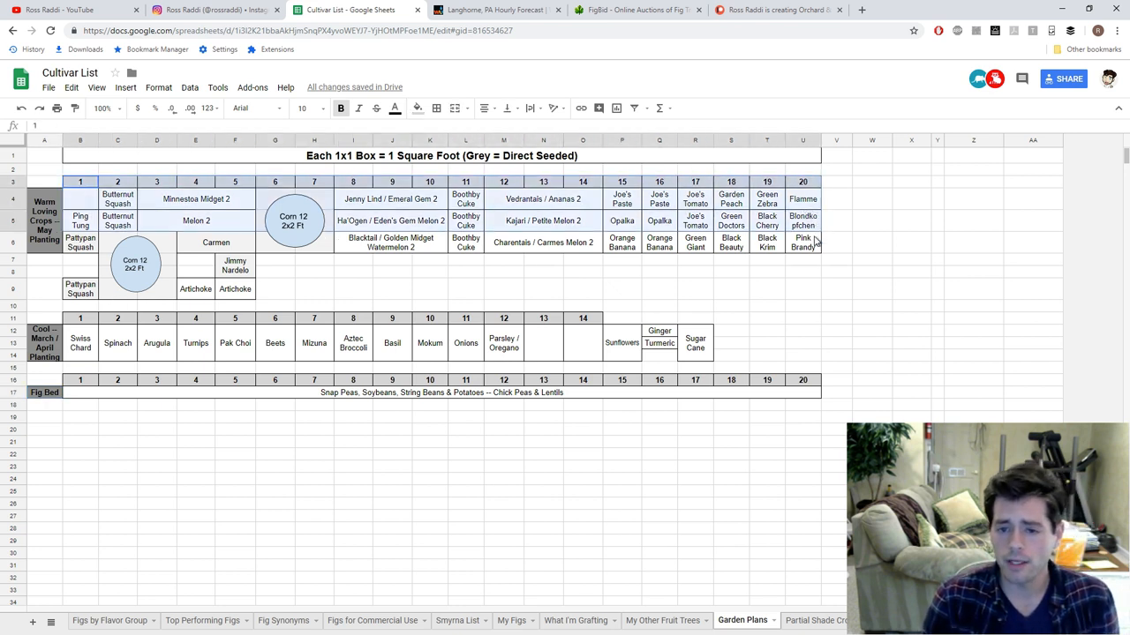
click(801, 220)
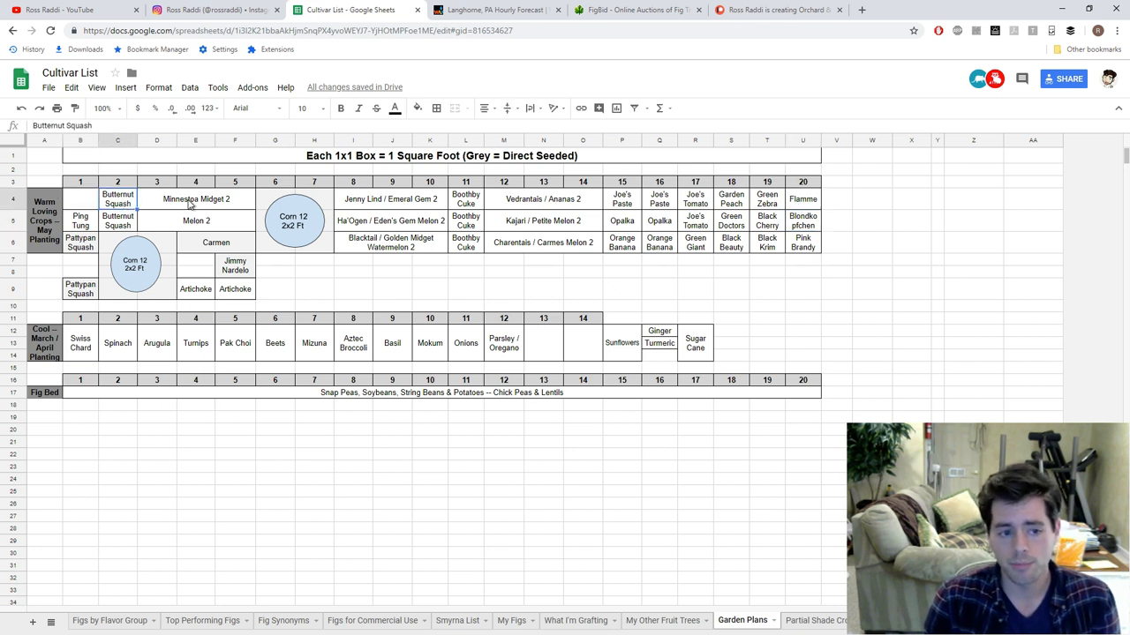
click(466, 221)
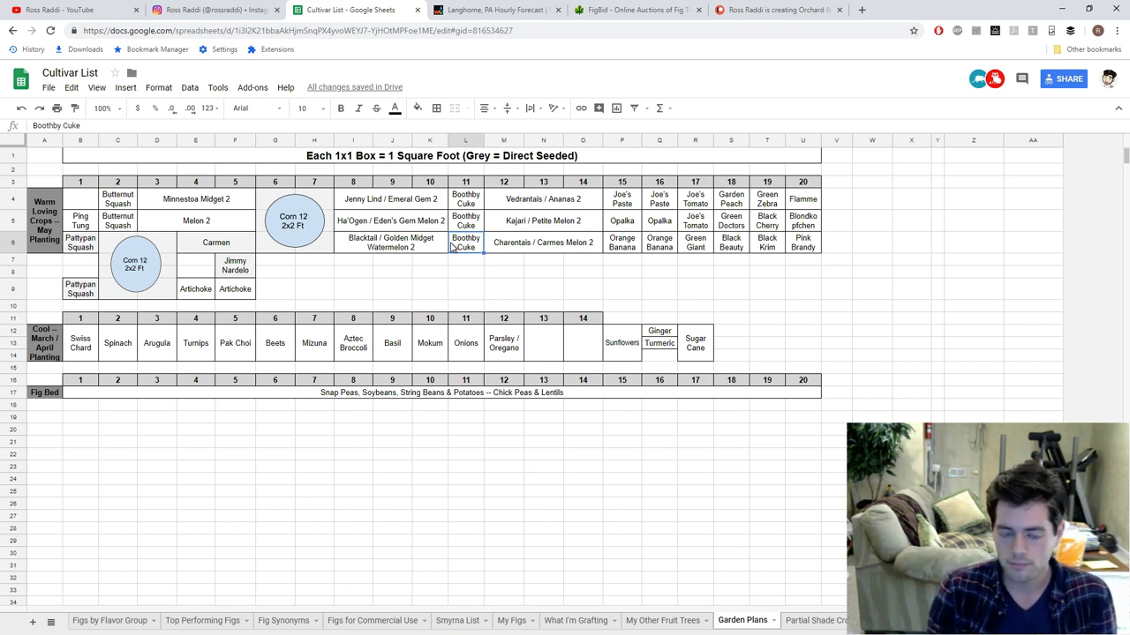
mouse_move(503, 285)
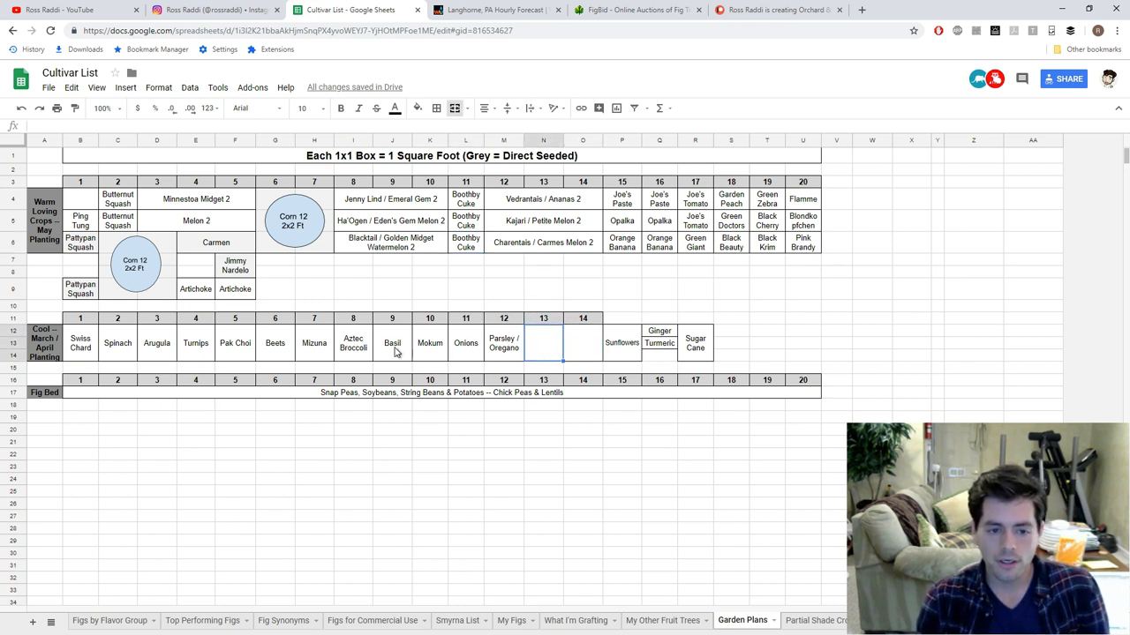
click(353, 342)
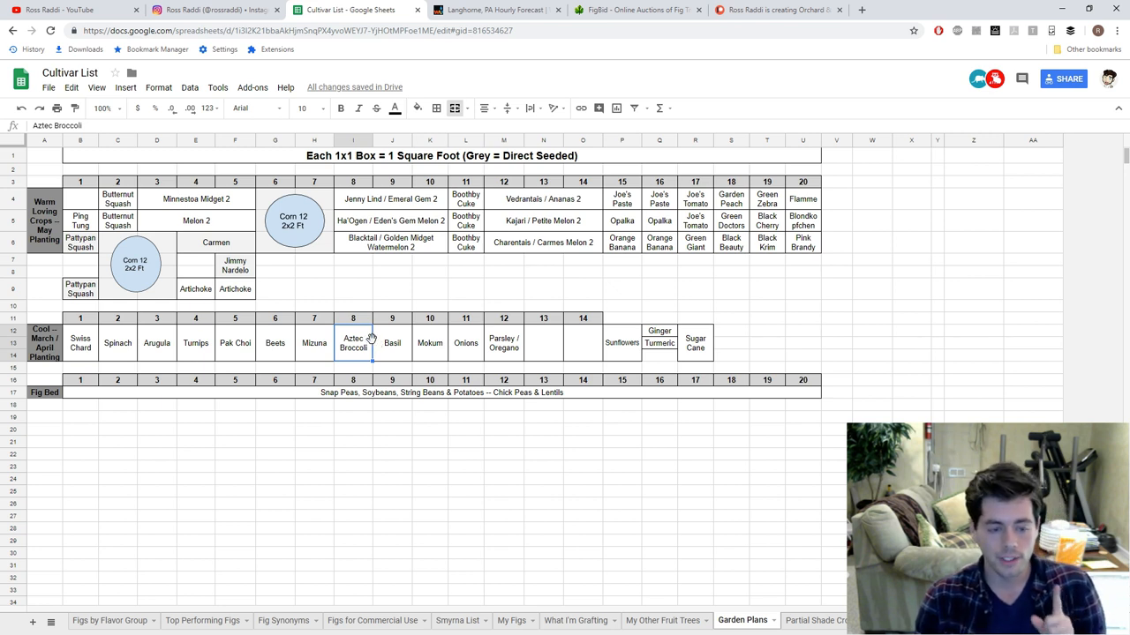
mouse_move(367, 344)
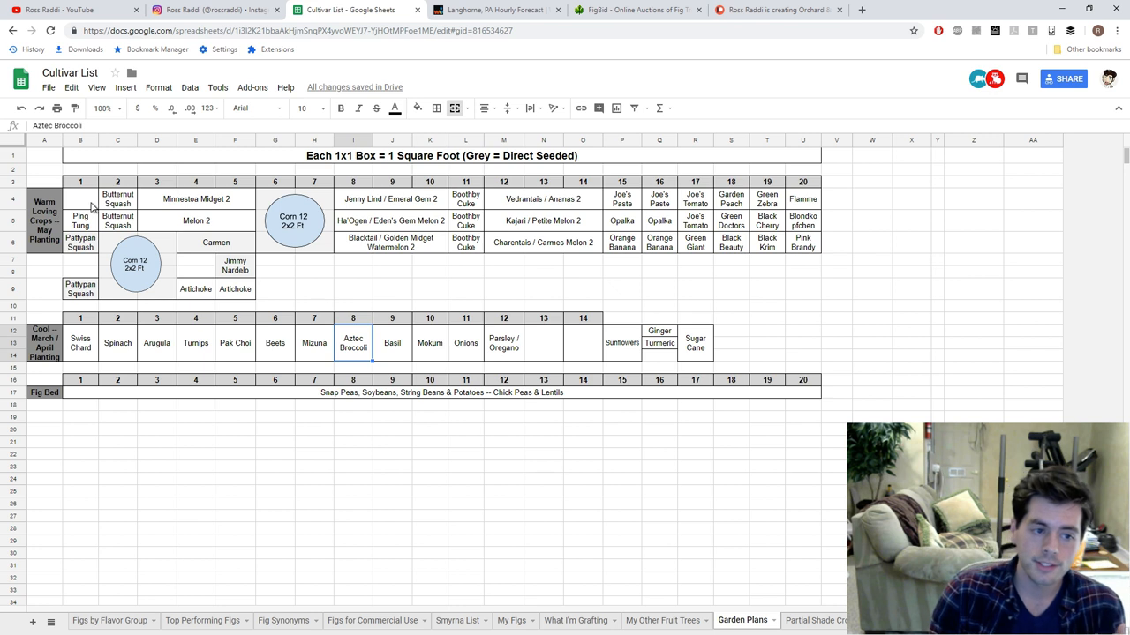
click(696, 290)
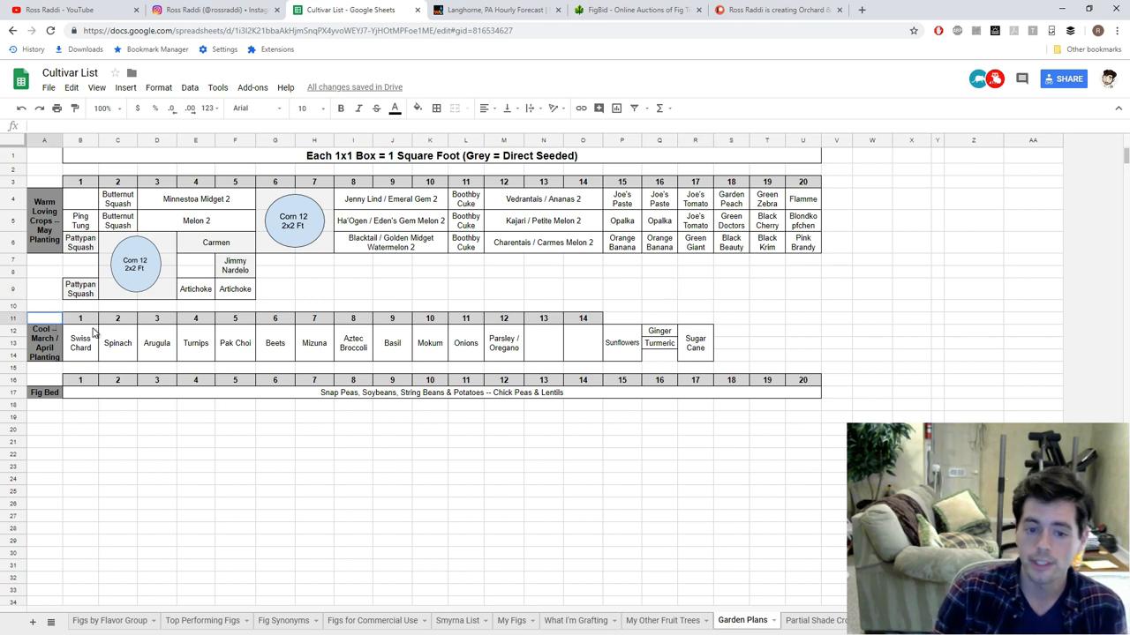
click(660, 307)
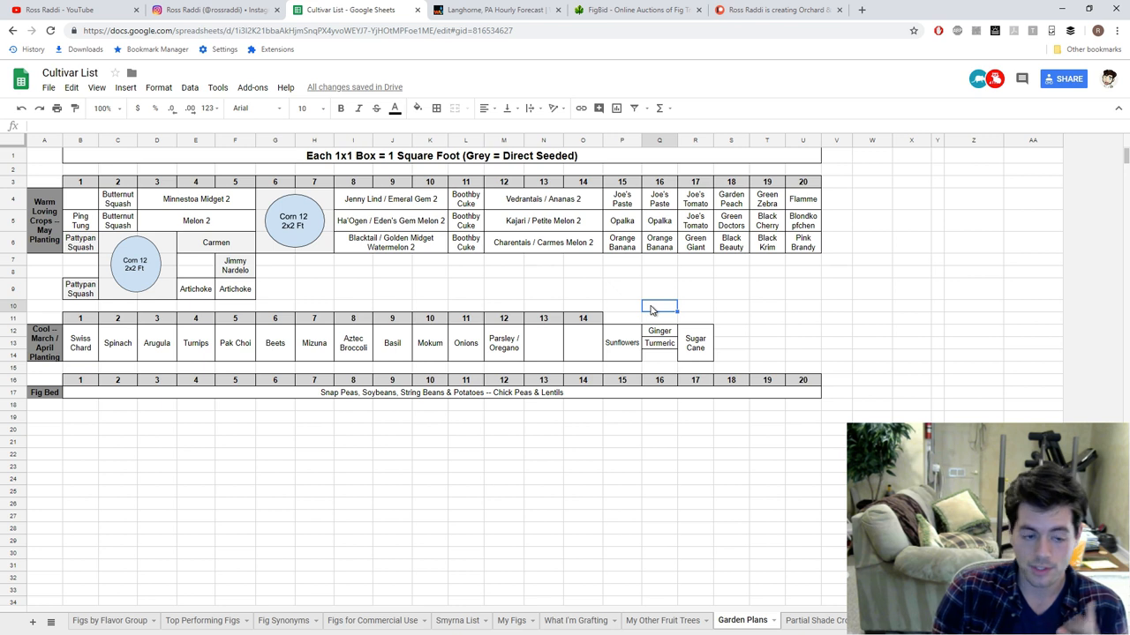
mouse_move(622, 314)
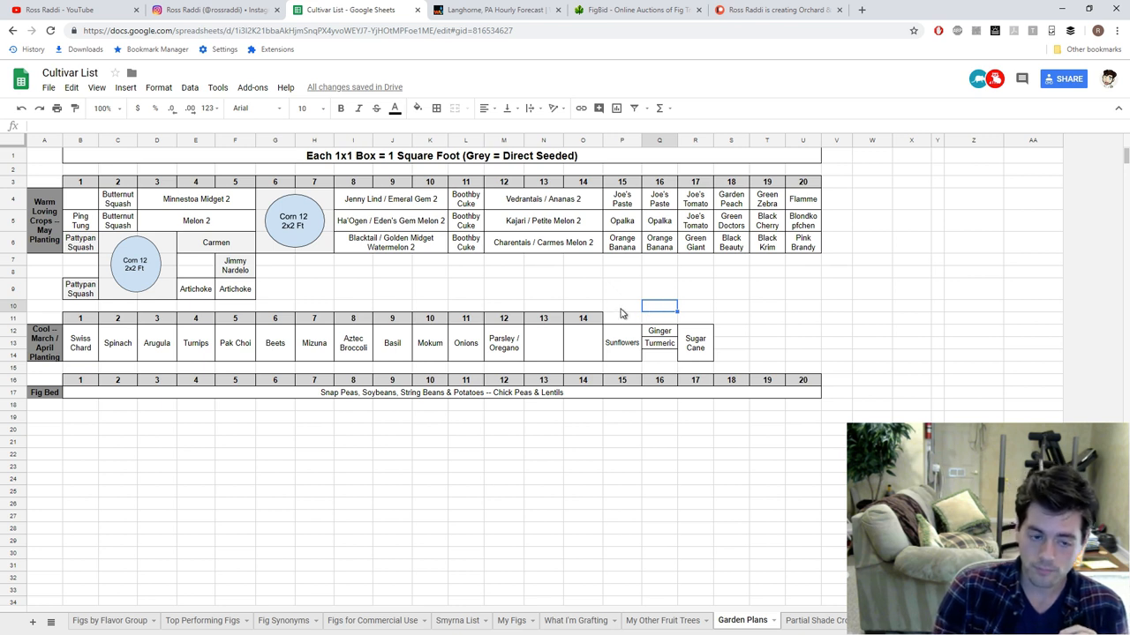